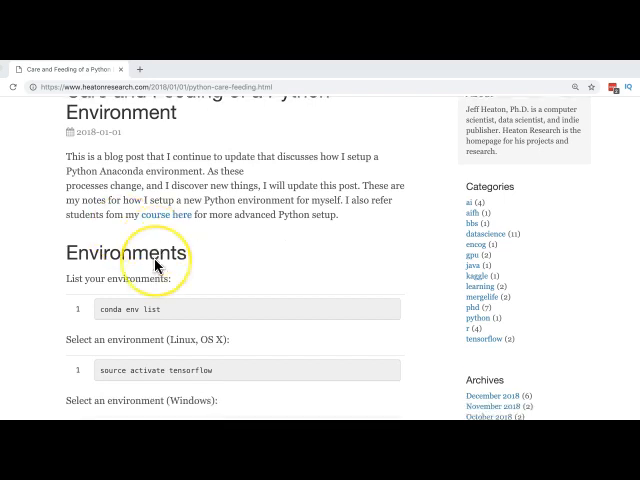
Step: Scroll the Heaton Research post down past the conda environment commands to the Jupyter section
{"action": "scroll", "scroll_direction": "down", "scroll_amount": 3}
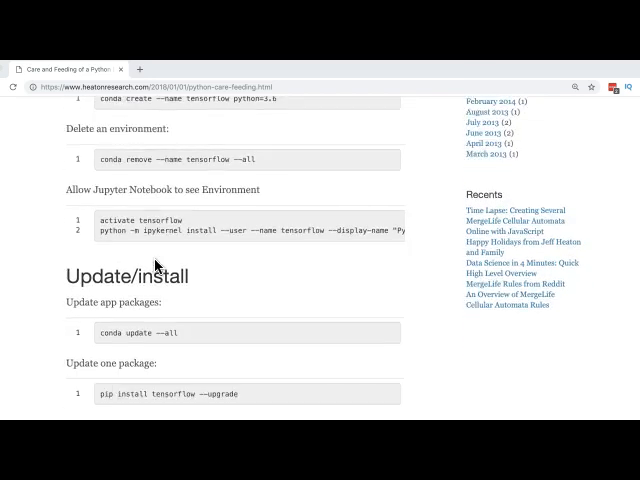
{"action": "scroll", "scroll_direction": "down", "scroll_amount": 3}
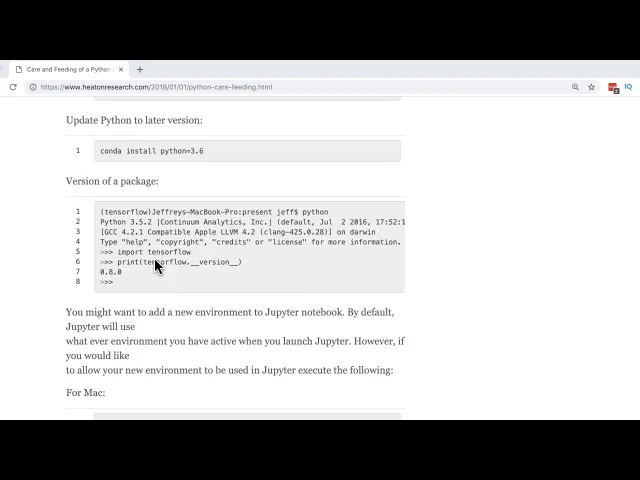
{"action": "scroll", "scroll_direction": "down", "scroll_amount": 3}
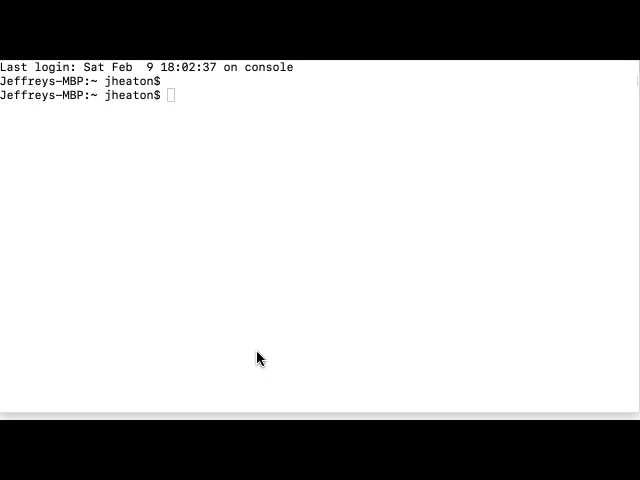
{"action": "mouse_move", "coordinate": [252, 360]}
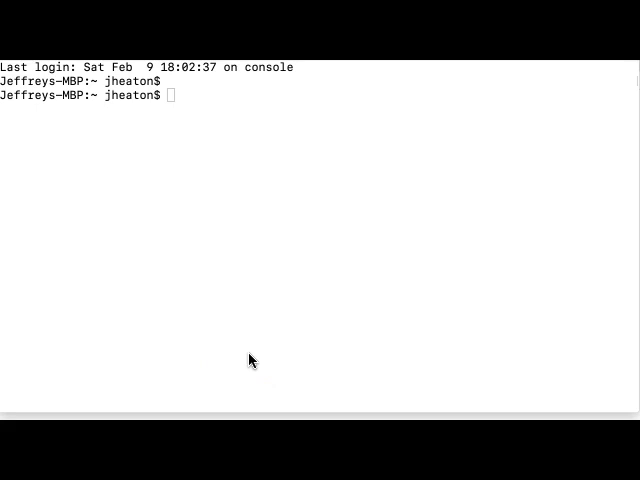
Step: Run python --version to confirm the default Python is 3.7.1
{"action": "type", "text": "python --version"}
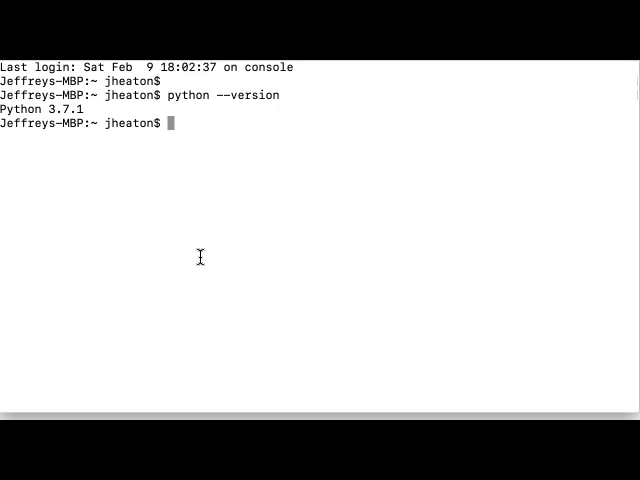
Step: Run conda env list to show the base (active) and tensorflow environments
{"action": "type", "text": "conda env list"}
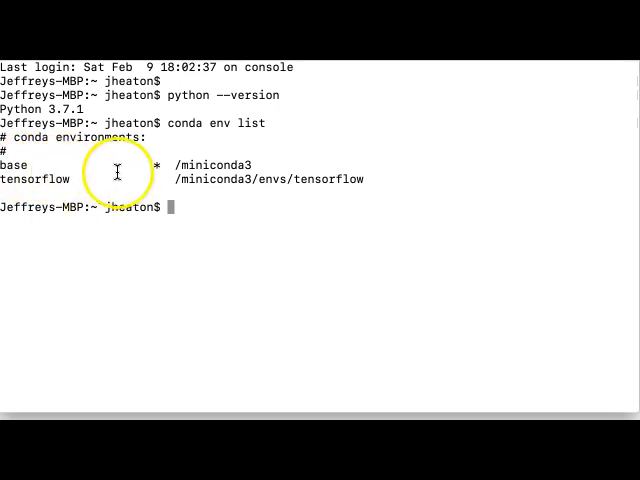
{"action": "mouse_move", "coordinate": [280, 208]}
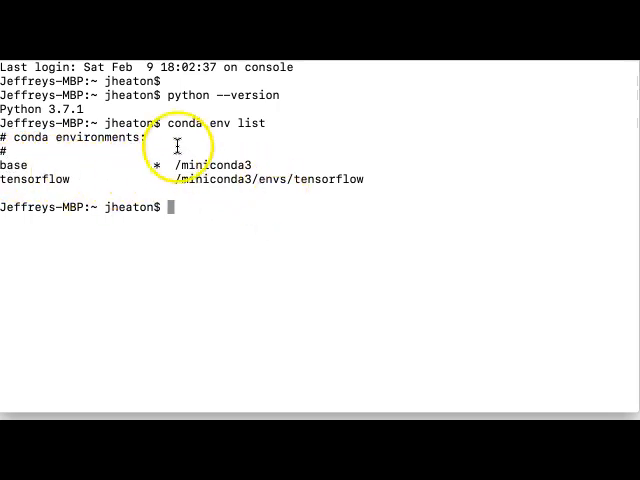
{"action": "mouse_move", "coordinate": [378, 186]}
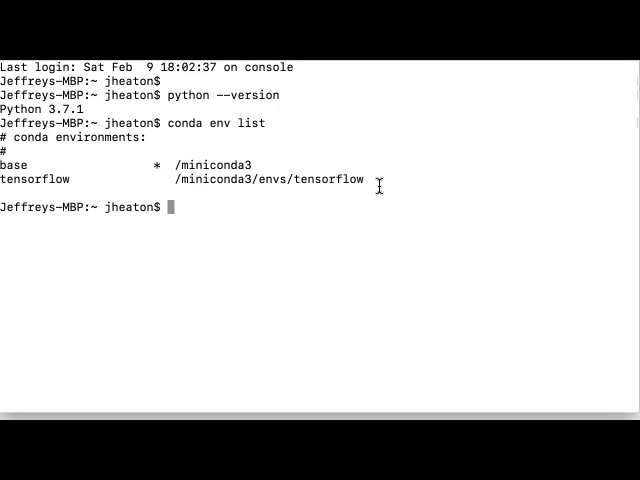
Step: Activate the tensorflow environment and check its Python version, 3.6.8
{"action": "type", "text": "source activate tensorflow"}
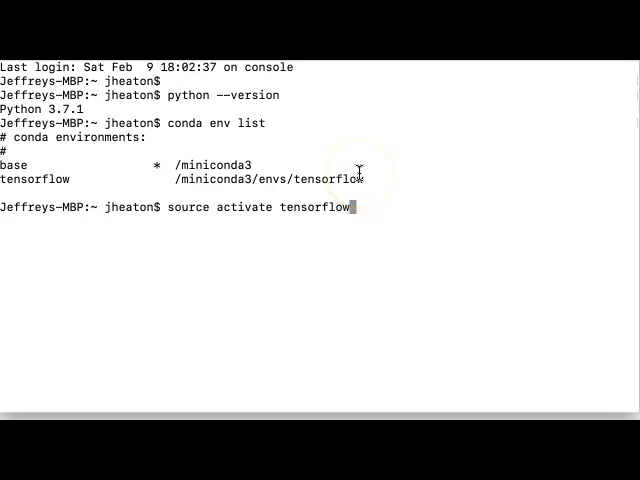
{"action": "key", "text": "enter"}
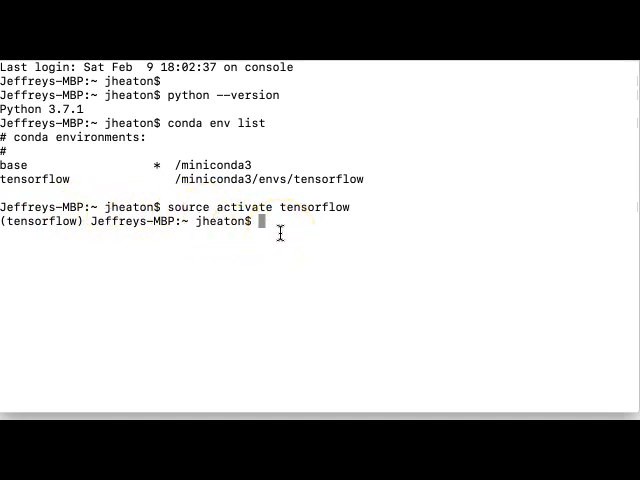
{"action": "type", "text": "python --version"}
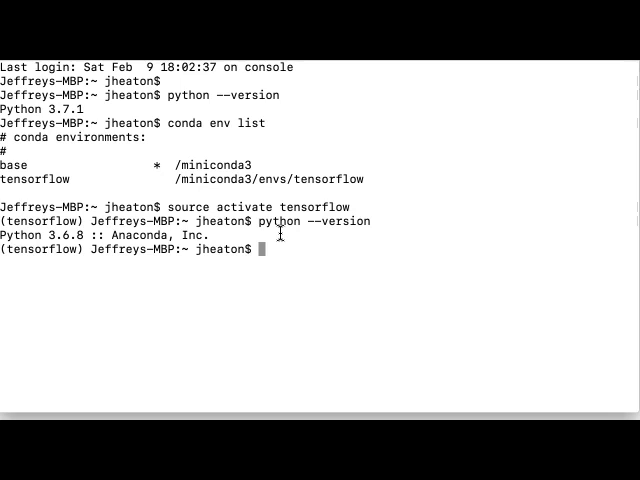
{"action": "mouse_move", "coordinate": [204, 344]}
{"action": "type", "text": "source deactivate"}
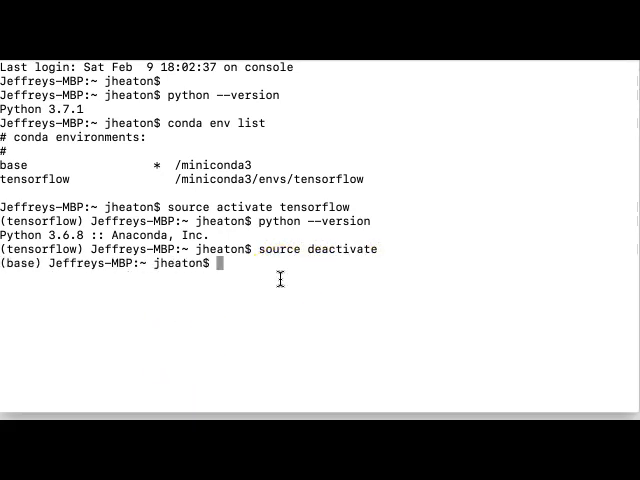
{"action": "mouse_move", "coordinate": [258, 296]}
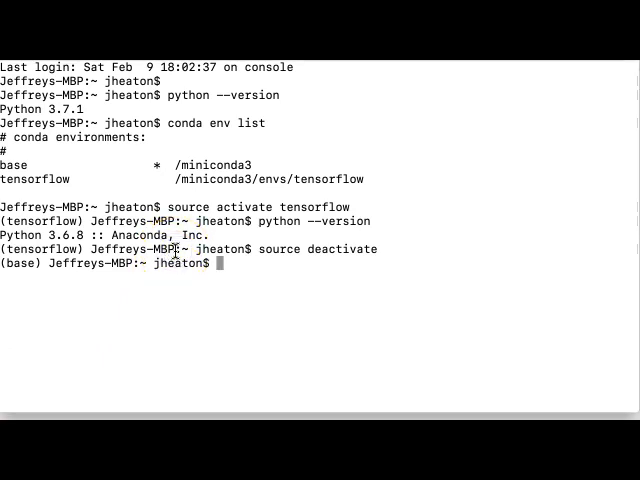
Step: Draft conda create --name tensorflow --python=3.6 at the prompt, then erase the version number
{"action": "type", "text": "con"}
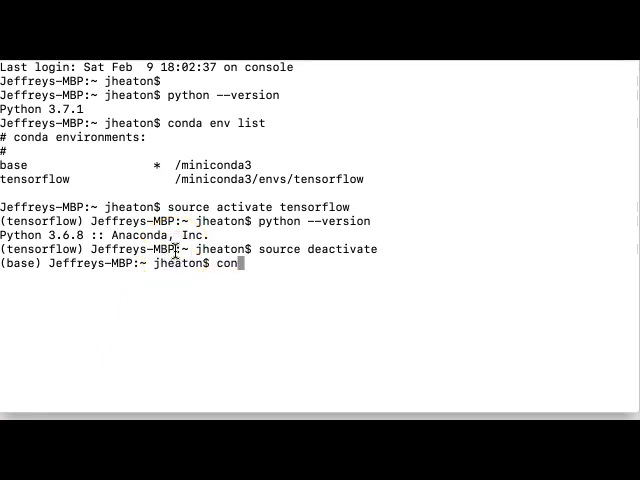
{"action": "type", "text": "da"}
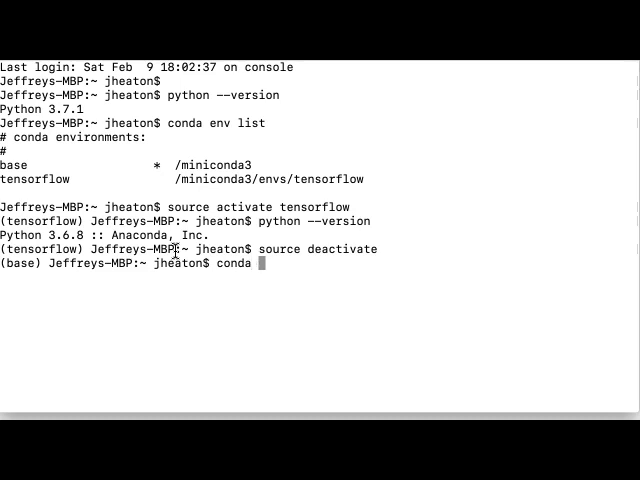
{"action": "type", "text": "crea"}
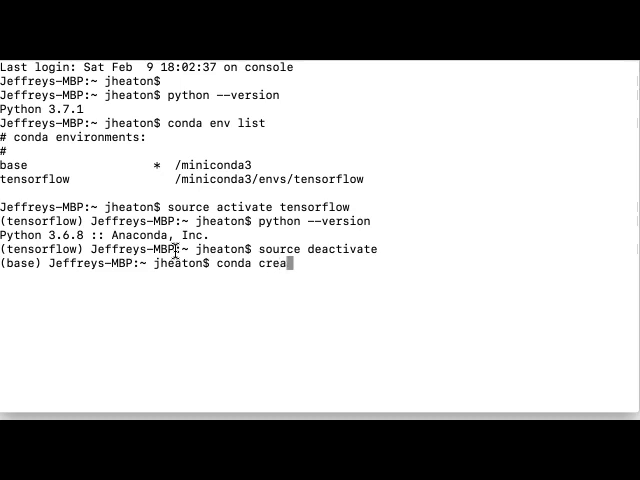
{"action": "type", "text": "te --name"}
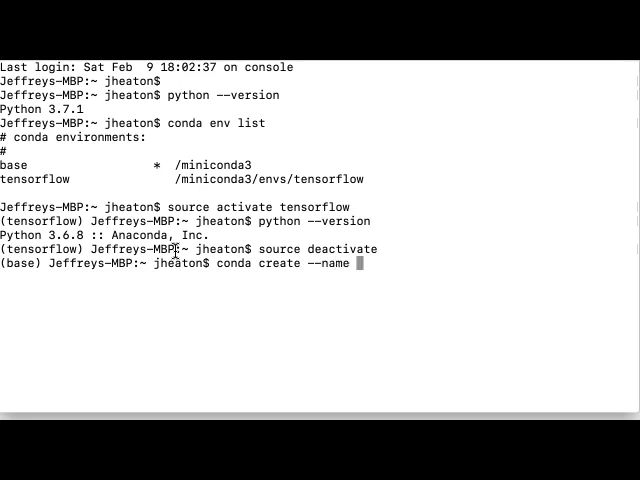
{"action": "type", "text": "ten"}
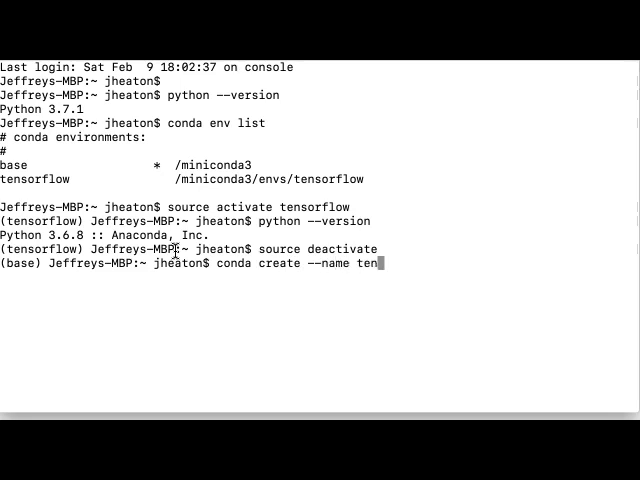
{"action": "type", "text": "sorflow --"}
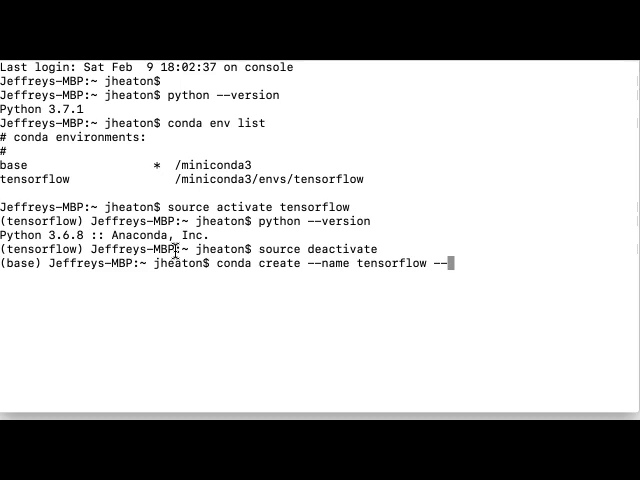
{"action": "type", "text": "python"}
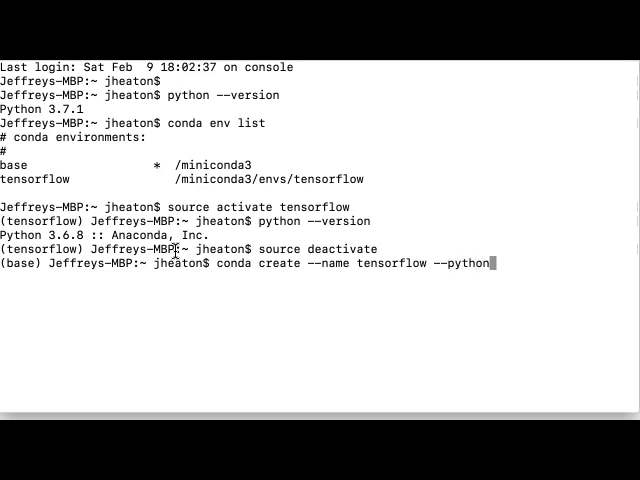
{"action": "type", "text": "=3.6"}
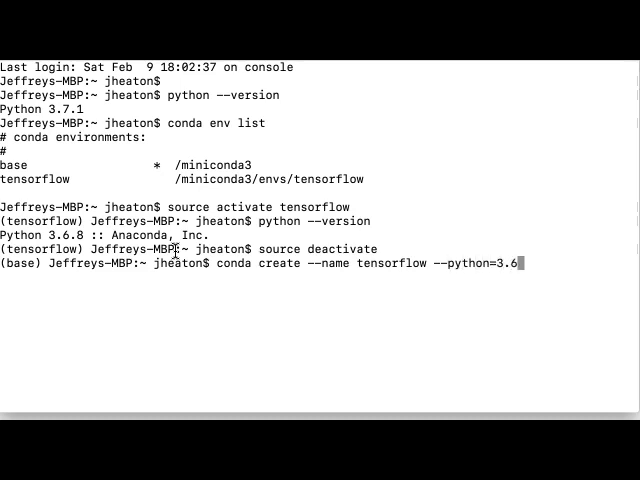
{"action": "key", "text": "BackSpace"}
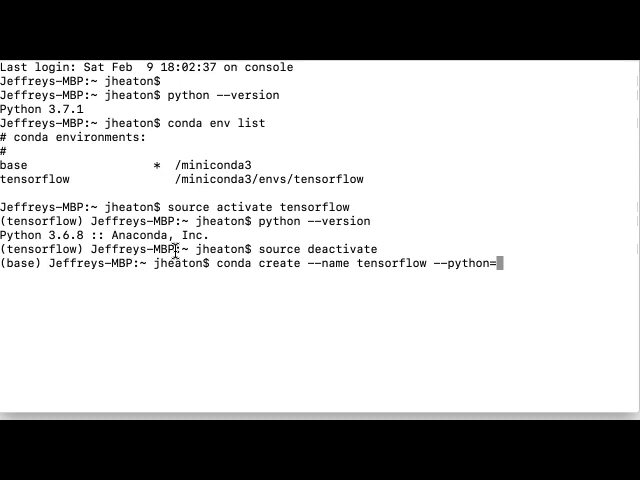
Step: Answer y at the Proceed prompt to install the py27 environment with Python 2.7.15
{"action": "type", "text": "y]/n)? y"}
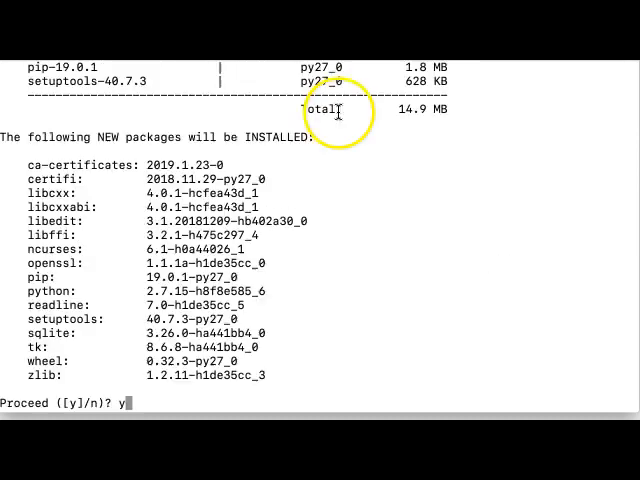
{"action": "key", "text": "enter"}
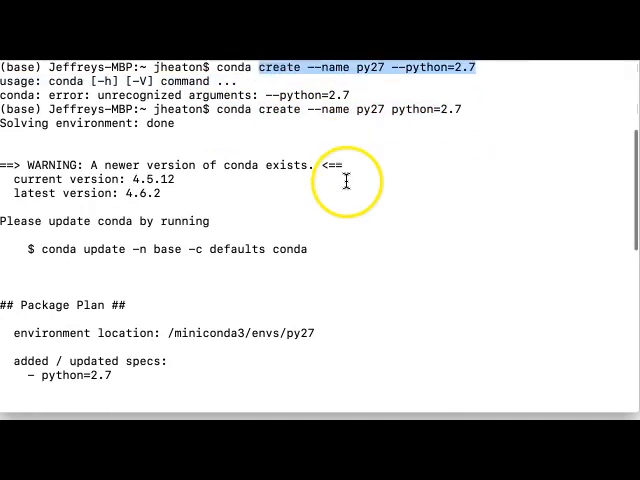
{"action": "type", "text": "y]/n)? y"}
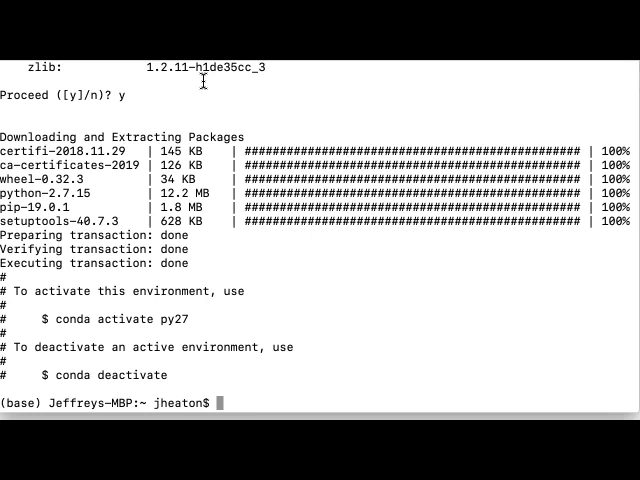
Step: Activate py27 and confirm its Python reports 2.7.15
{"action": "type", "text": "conda"}
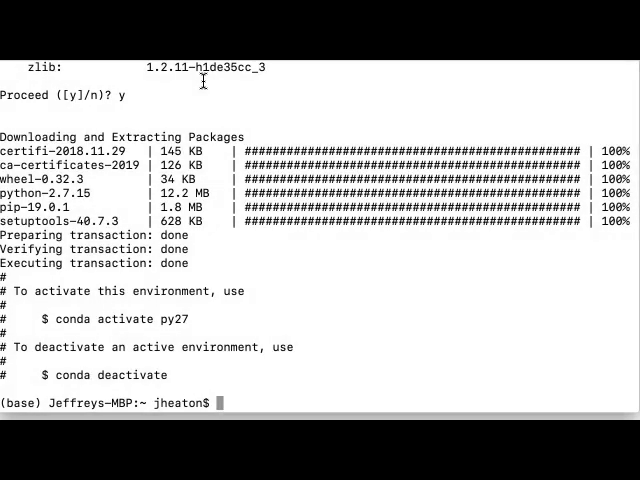
{"action": "type", "text": "source"}
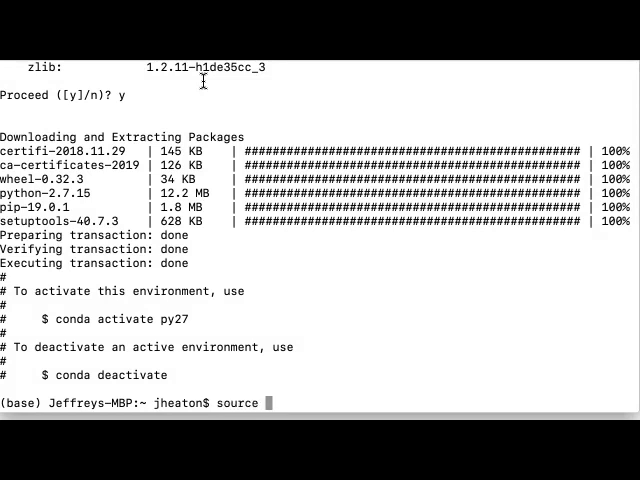
{"action": "type", "text": "activate py27"}
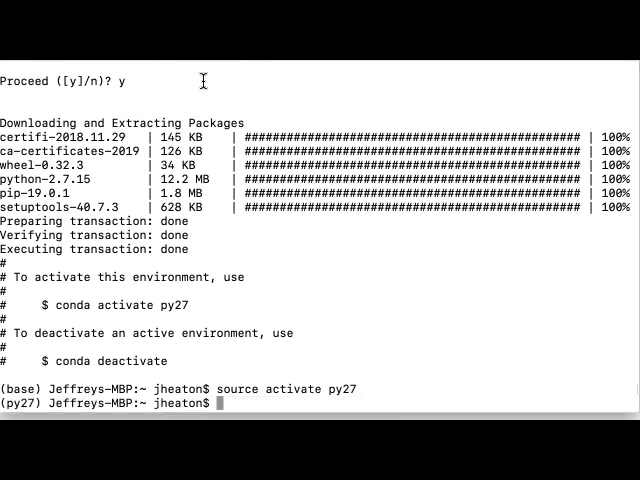
{"action": "type", "text": "python"}
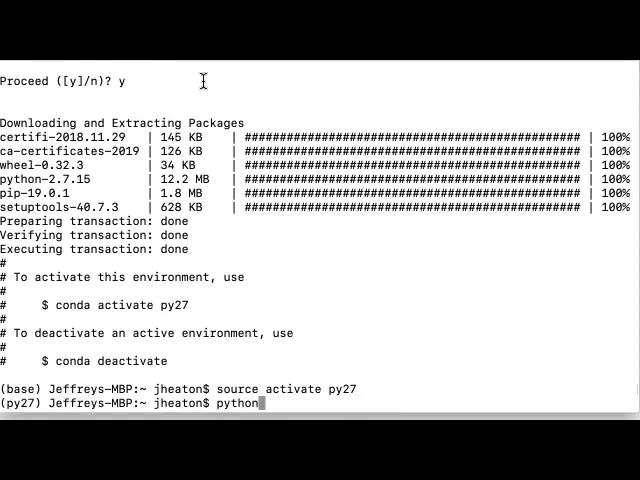
{"action": "type", "text": "--version"}
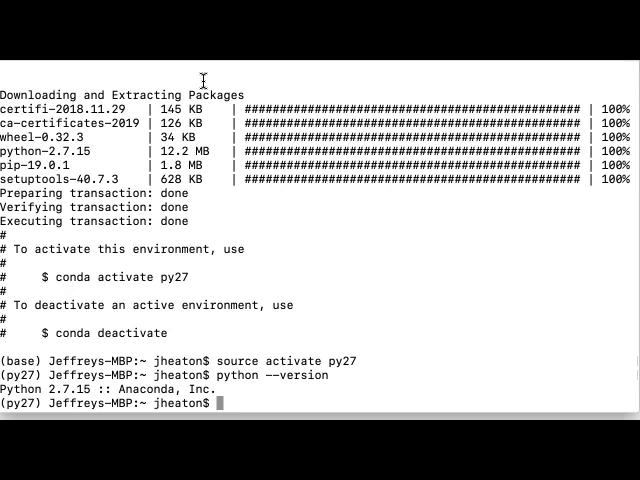
Step: Activate tensorflow, confirm Python 3.6.8, and begin a conda command
{"action": "type", "text": "source decativate"}
{"action": "type", "text": "source activate tensorflow"}
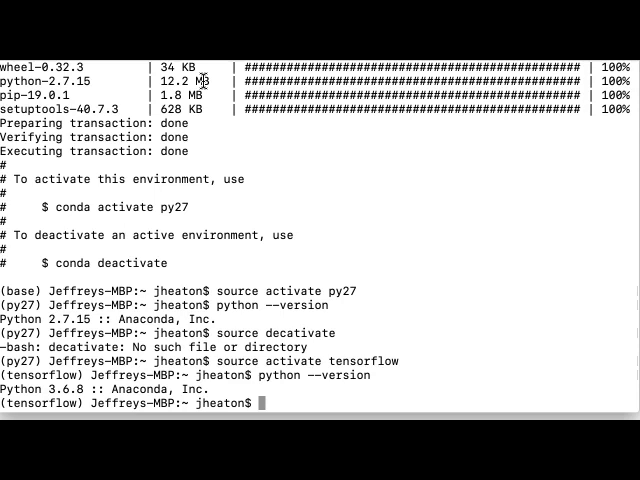
{"action": "type", "text": "conda"}
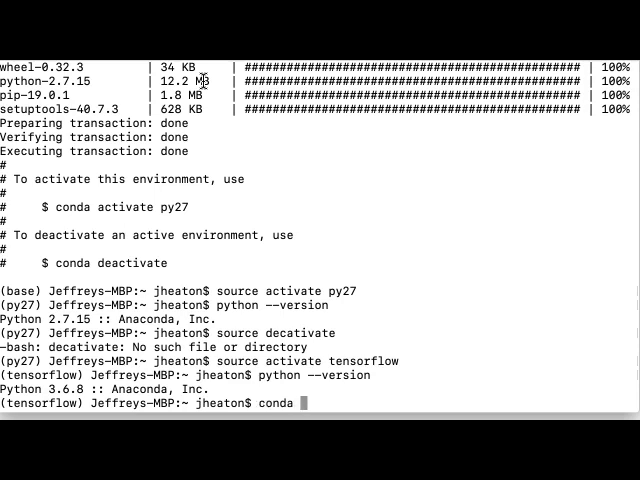
Step: Run conda update --all in tensorflow and approve the ca-certificates, pip, setuptools and zeromq updates
{"action": "type", "text": "update --all"}
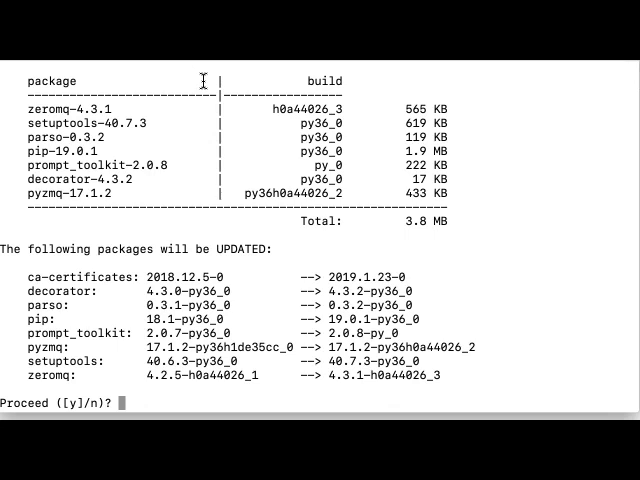
{"action": "type", "text": "y"}
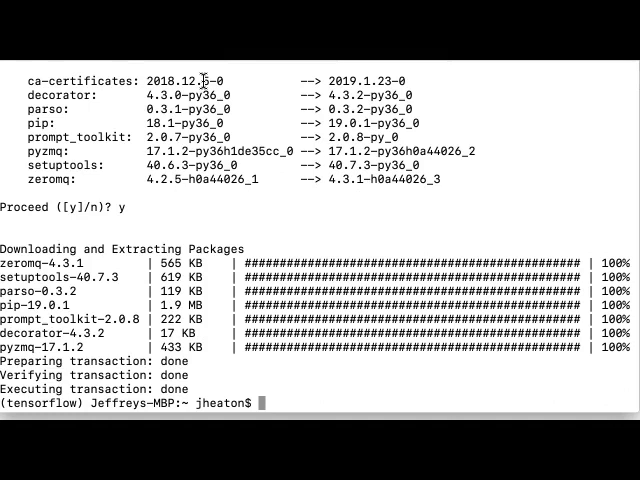
Step: Run conda update python, then answer n to decline the upgrade to Python 3.7.2
{"action": "type", "text": "update pytho"}
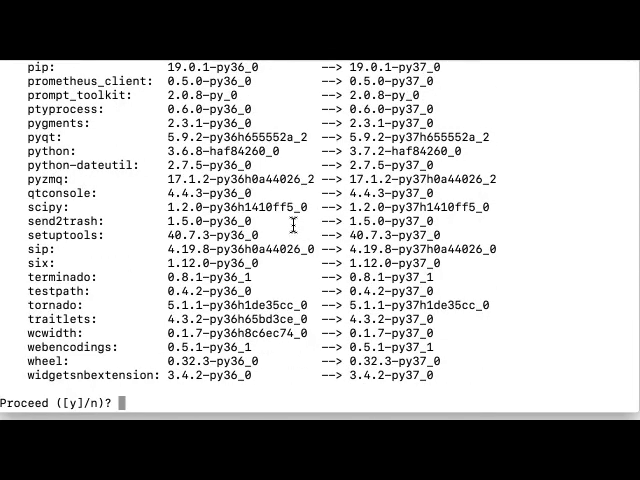
{"action": "type", "text": "n"}
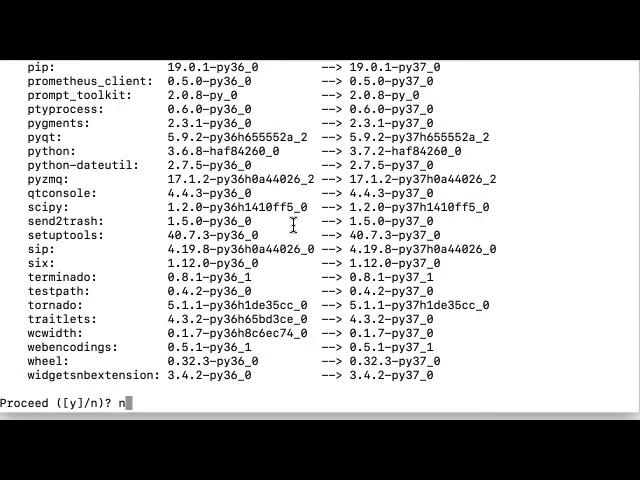
{"action": "key", "text": "enter"}
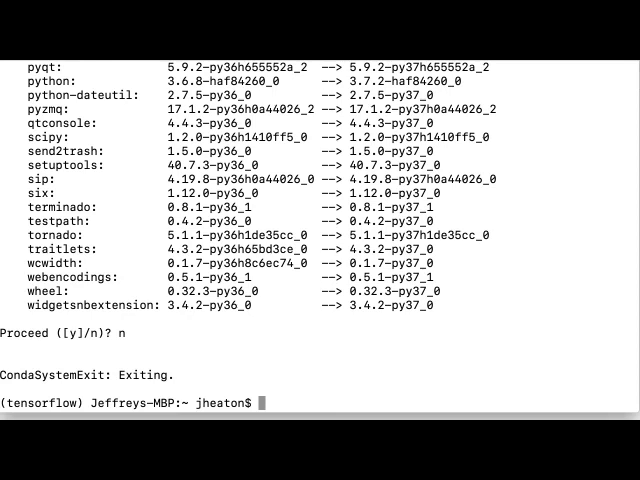
Step: Activate py27 and pip install ipykernel with its Jupyter dependencies
{"action": "type", "text": "source activate py27"}
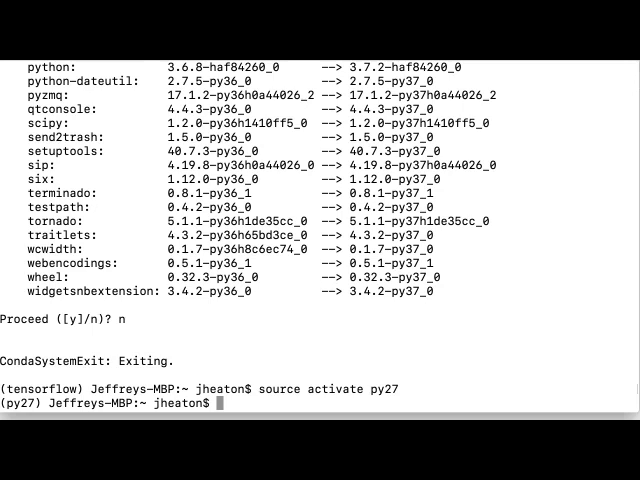
{"action": "type", "text": "pip insta"}
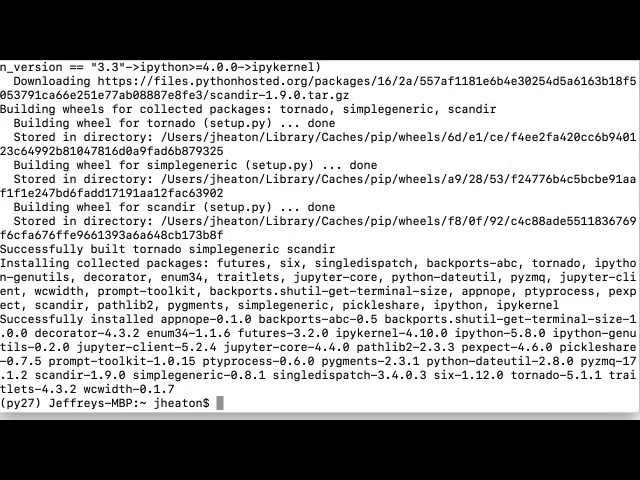
Step: Install ipykernel, register py27 as a Jupyter kernel, and approve the conda update with y
{"action": "type", "text": "pip install ipykernel"}
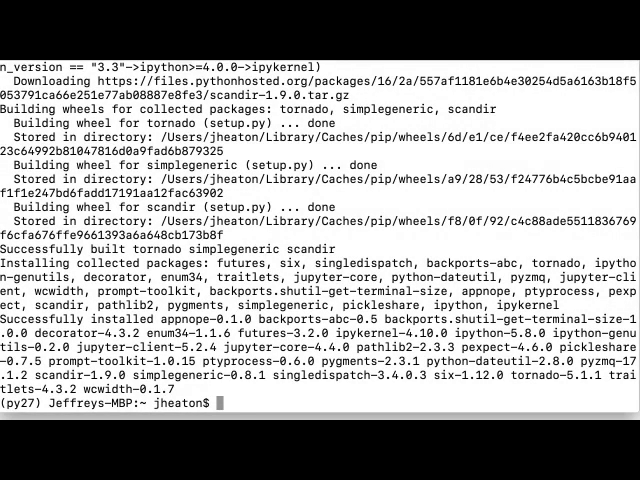
{"action": "type", "text": "pyth"}
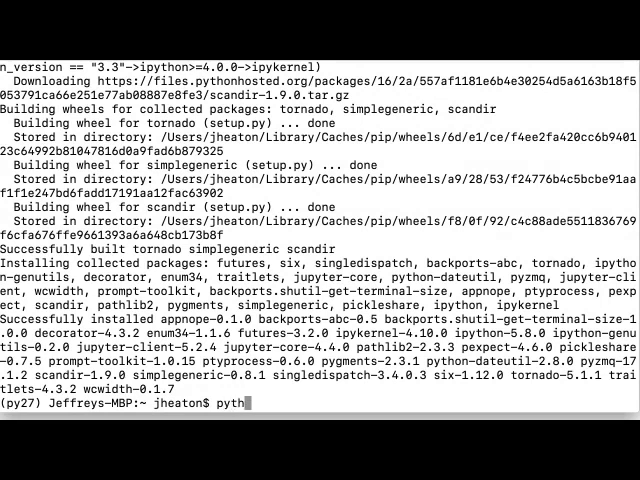
{"action": "type", "text": "on -m"}
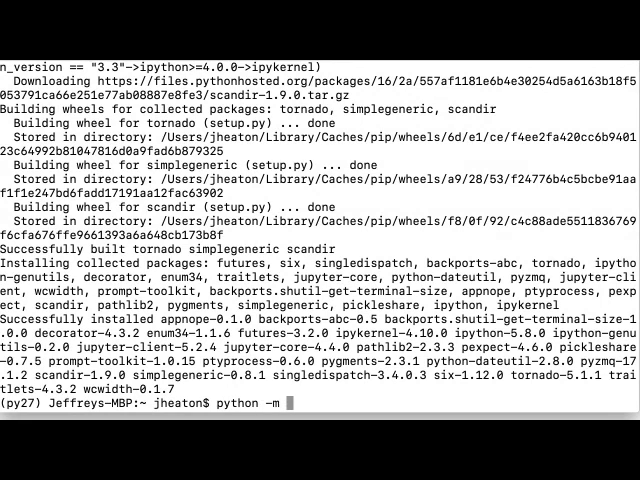
{"action": "type", "text": "ipykernel install --user --name==py27"}
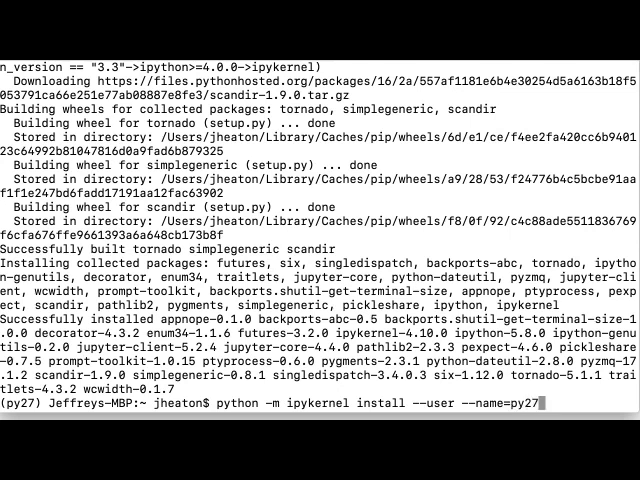
{"action": "key", "text": "Return"}
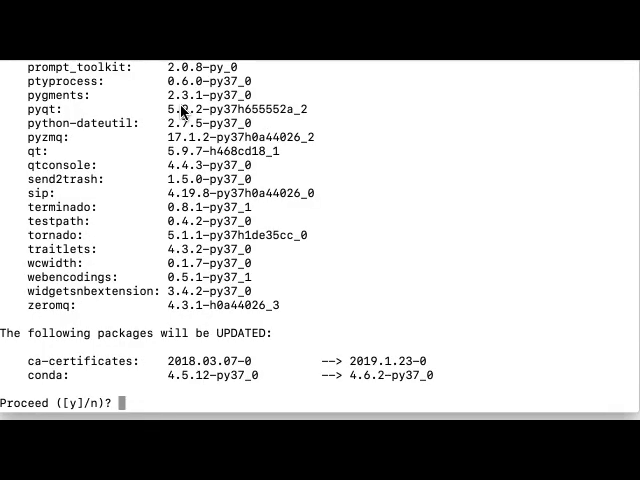
{"action": "type", "text": "y"}
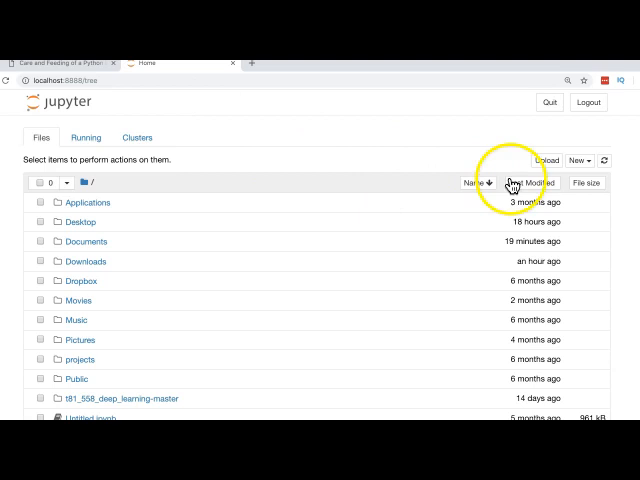
Step: View the Jupyter Notebook home folder listing at localhost:8888 in the browser
{"action": "left_click", "coordinate": [578, 160]}
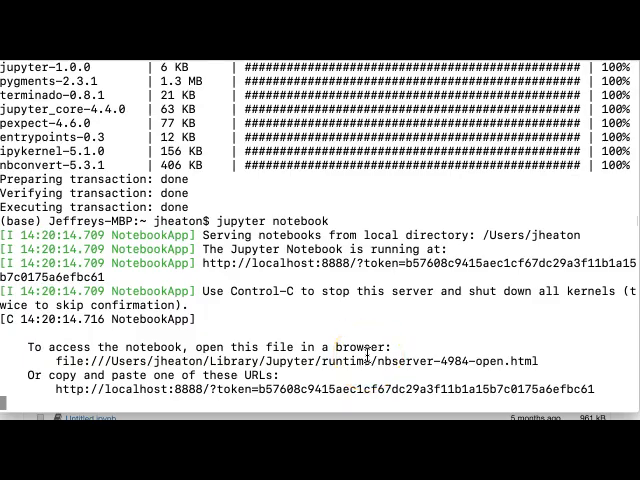
Step: Stop the Jupyter server with Ctrl-C and confirm the home folder with pwd
{"action": "key", "text": "ctrl+c"}
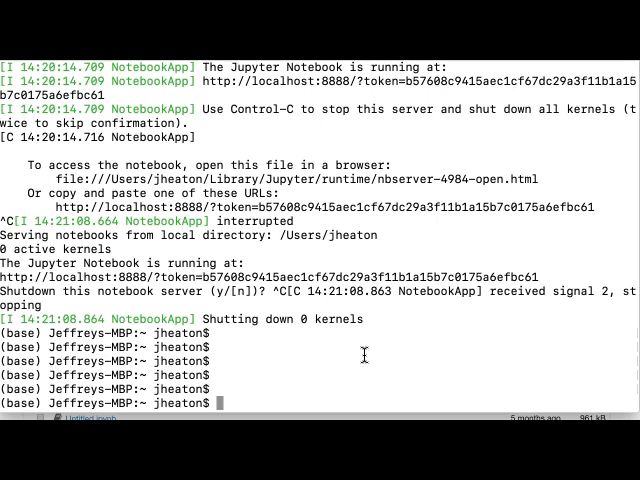
{"action": "type", "text": "pwd"}
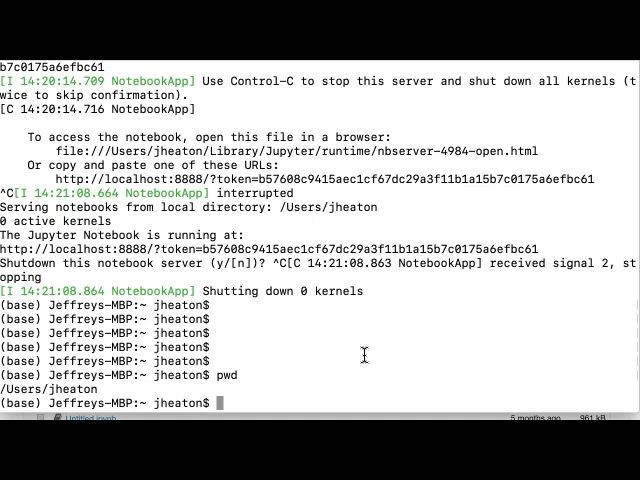
Step: Activate the tensorflow environment and view the exported tf_env.yml in vi
{"action": "type", "text": "source activate"}
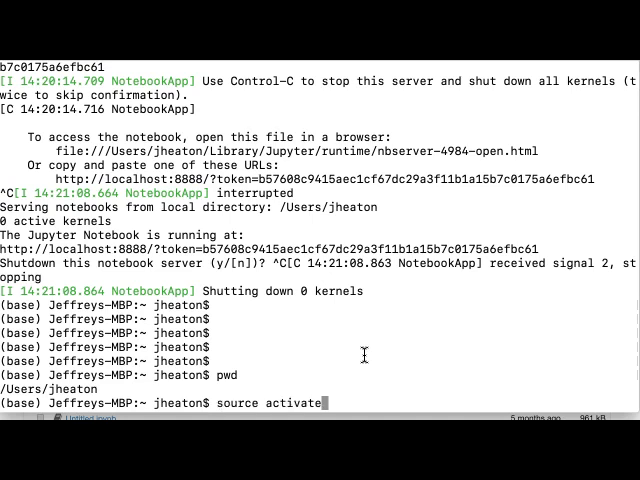
{"action": "type", "text": "tensorflow"}
{"action": "type", "text": "conda env export > tf_env.yml"}
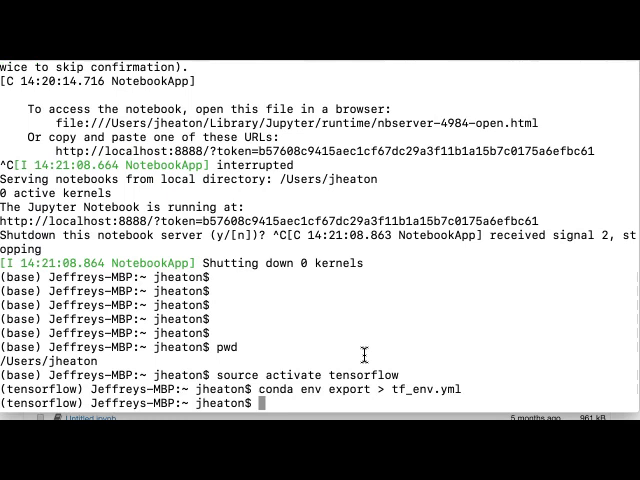
{"action": "type", "text": "v"}
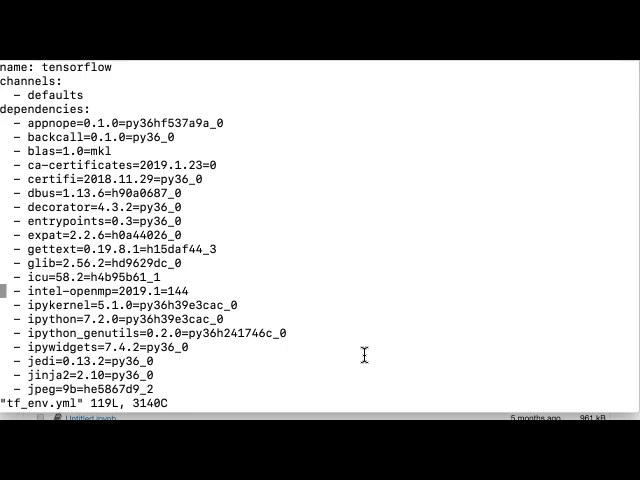
Step: Review tf_env.yml's channels and dependencies, then quit vi with :q
{"action": "scroll", "scroll_direction": "down", "scroll_amount": 3}
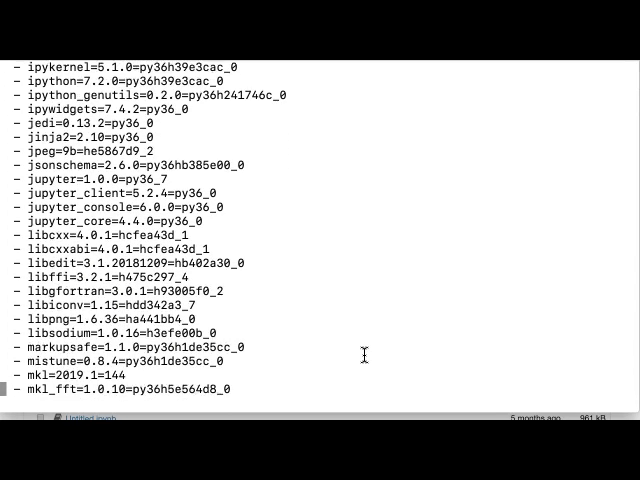
{"action": "scroll", "scroll_direction": "down", "scroll_amount": 3}
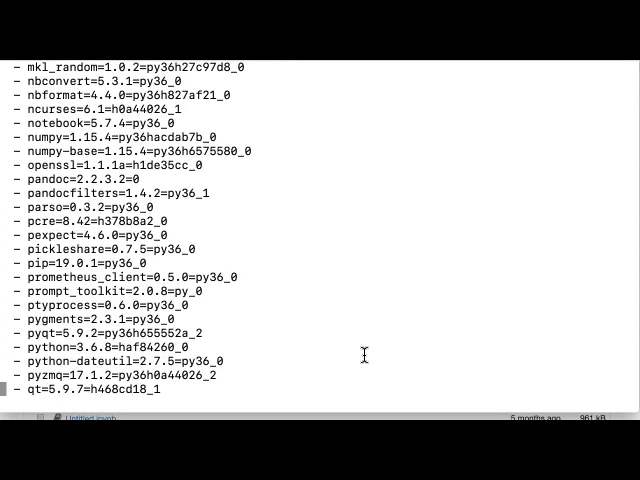
{"action": "scroll", "scroll_direction": "down", "scroll_amount": 3}
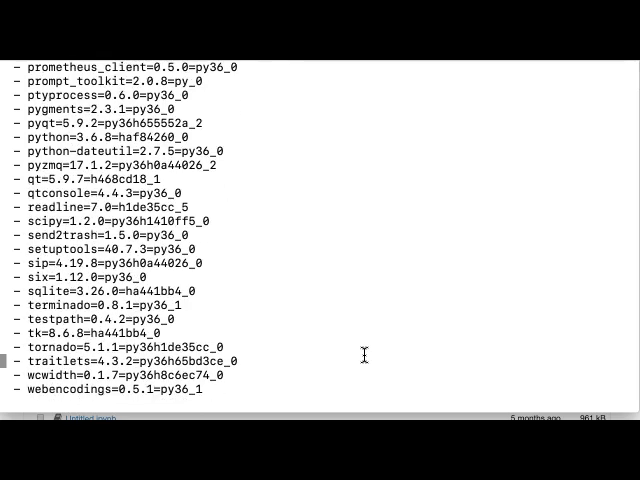
{"action": "scroll", "scroll_direction": "up", "scroll_amount": 3}
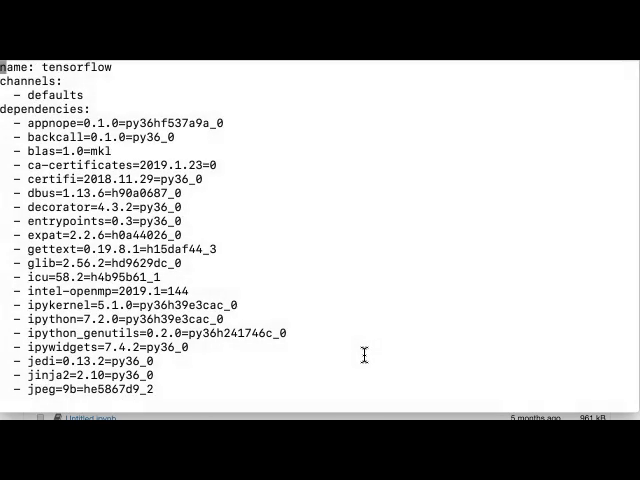
{"action": "type", "text": ":q"}
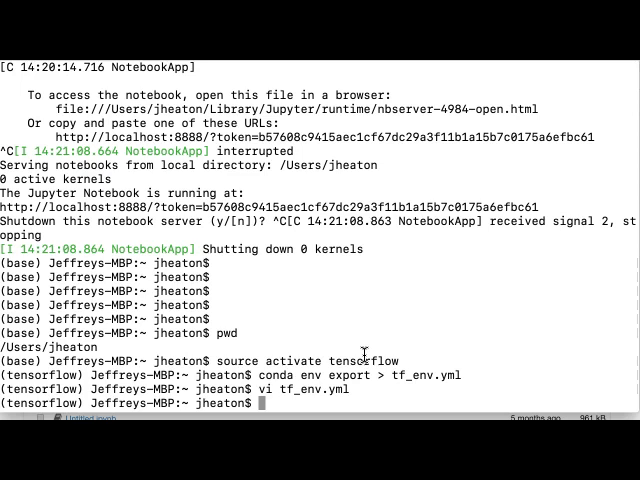
Step: Write conda env create -f tf_env.yml --name tensorflow2 without running it
{"action": "type", "text": "conda"}
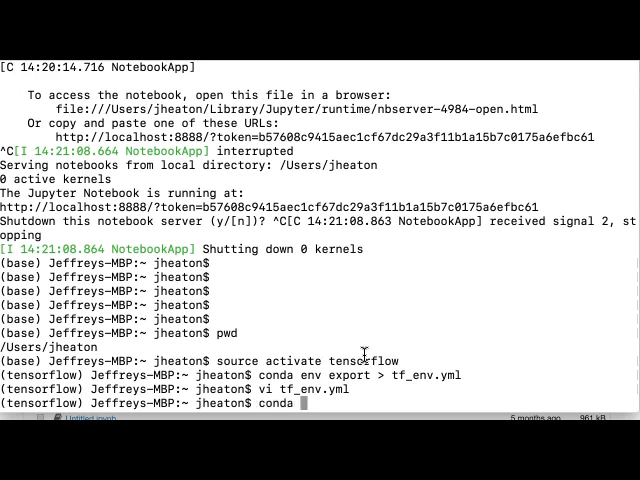
{"action": "type", "text": "env create -f tf_env.yml"}
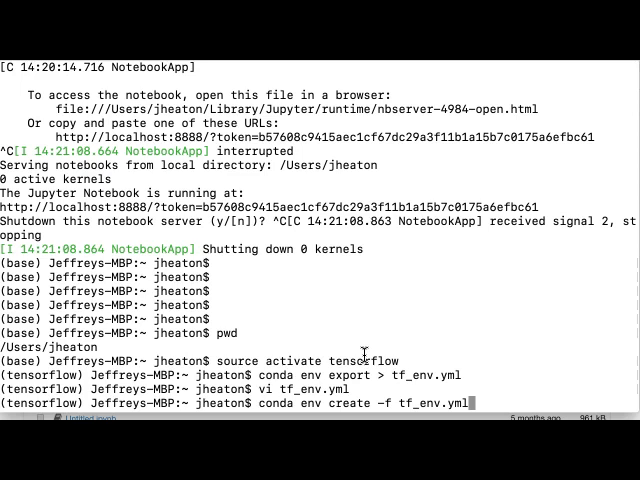
{"action": "type", "text": "--name tensorflow2 -"}
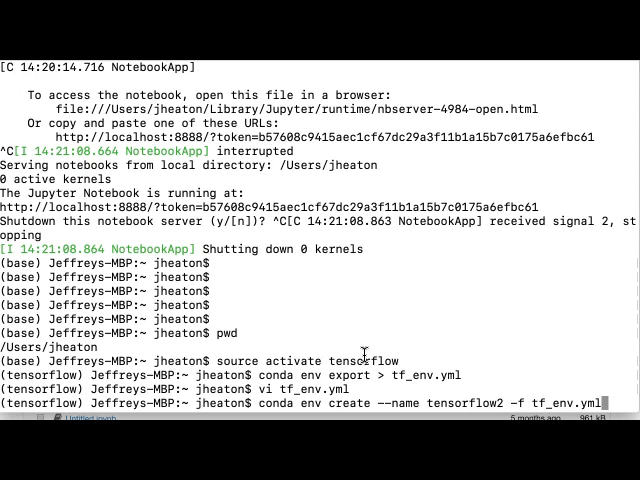